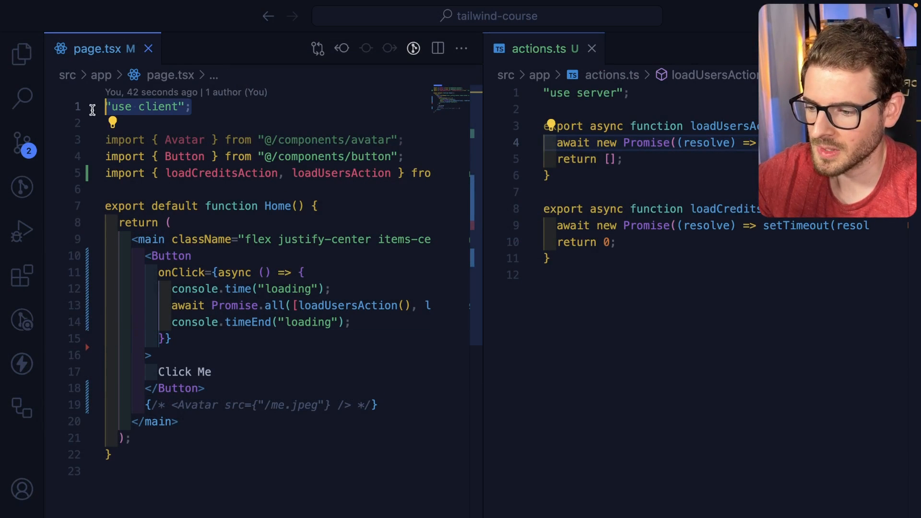
Split the Promise.all array onto separate lines and comment each action call with '// 2 seconds'.
left_click(244, 305)
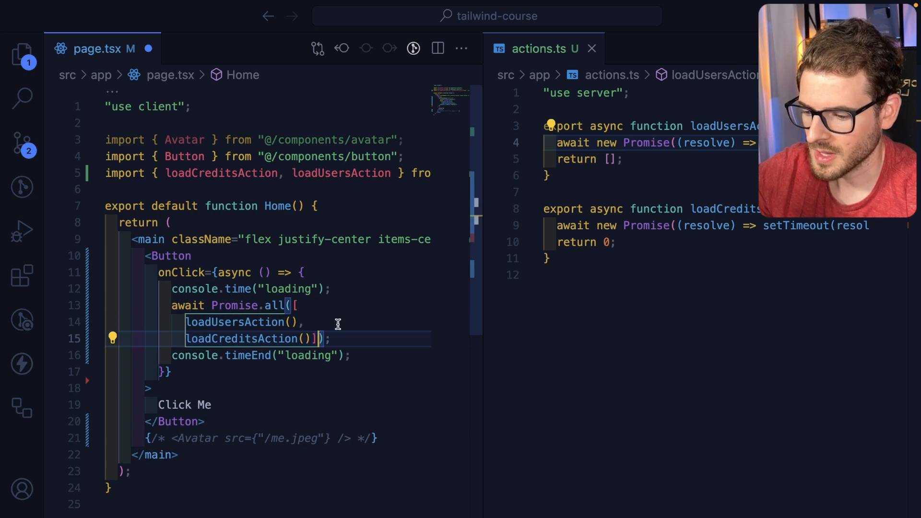
key("Enter")
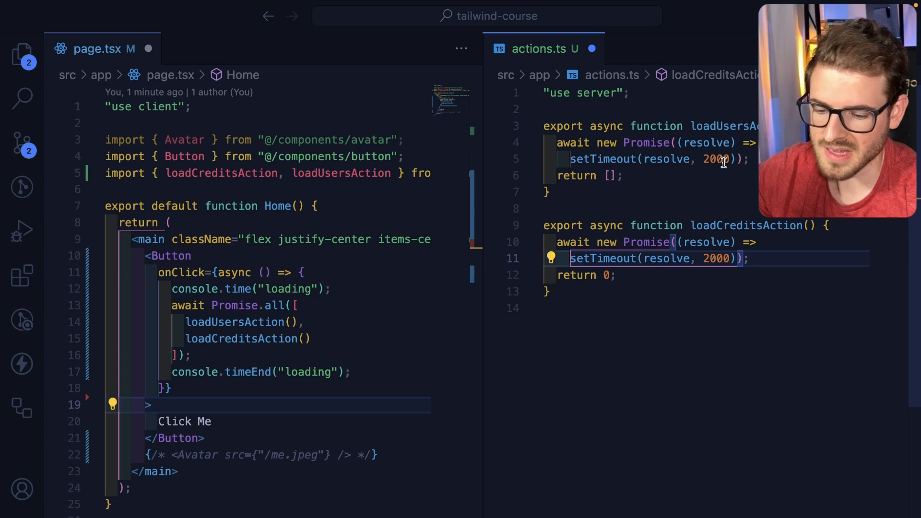
mouse_move(685, 178)
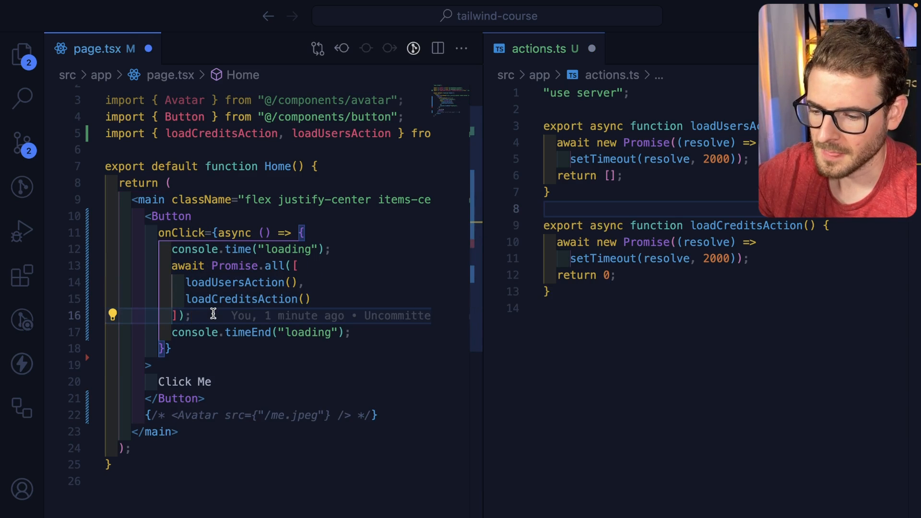
left_click(151, 364)
type(" // 2 seconds")
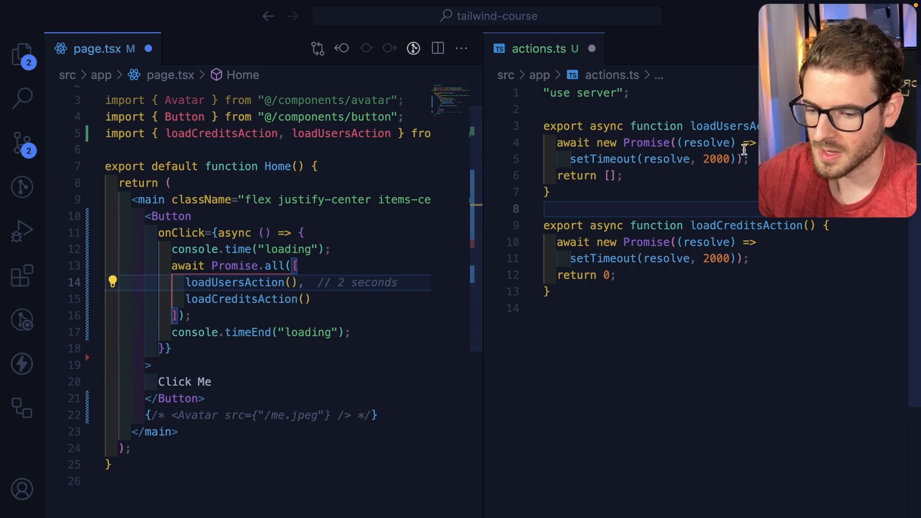
mouse_move(373, 298)
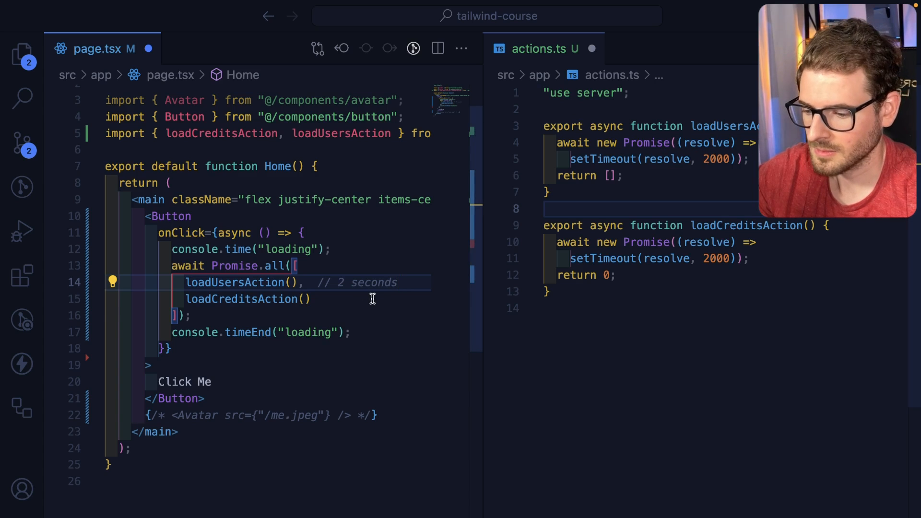
type("// 2 seconds")
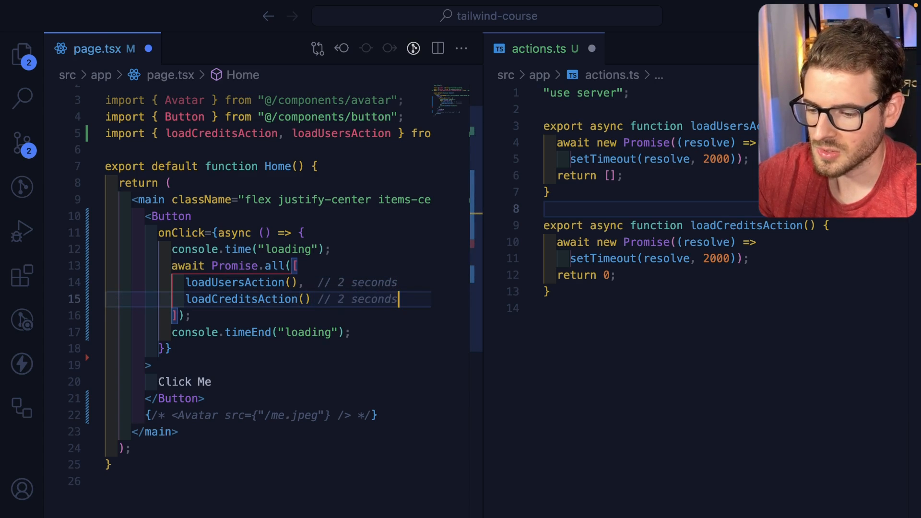
mouse_move(666, 258)
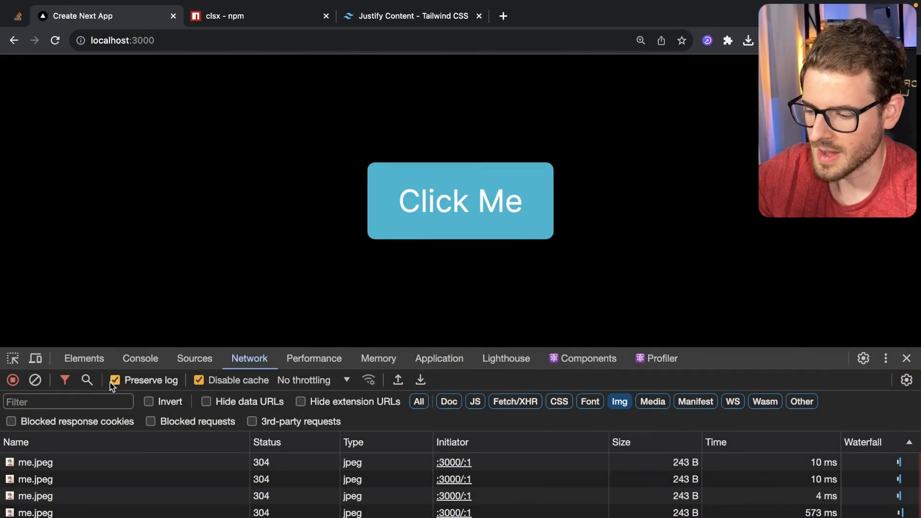
Switch DevTools from Network to the Console tab for the running localhost app.
left_click(139, 359)
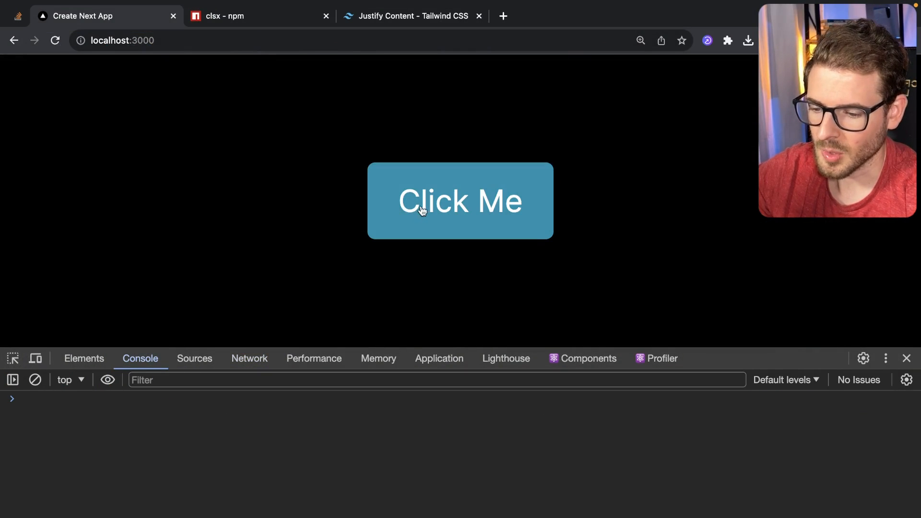
mouse_move(288, 228)
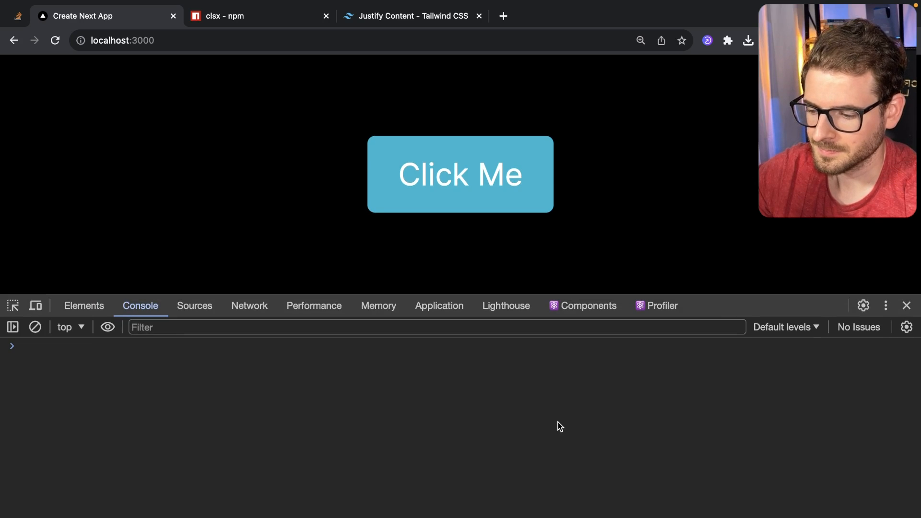
left_click(460, 173)
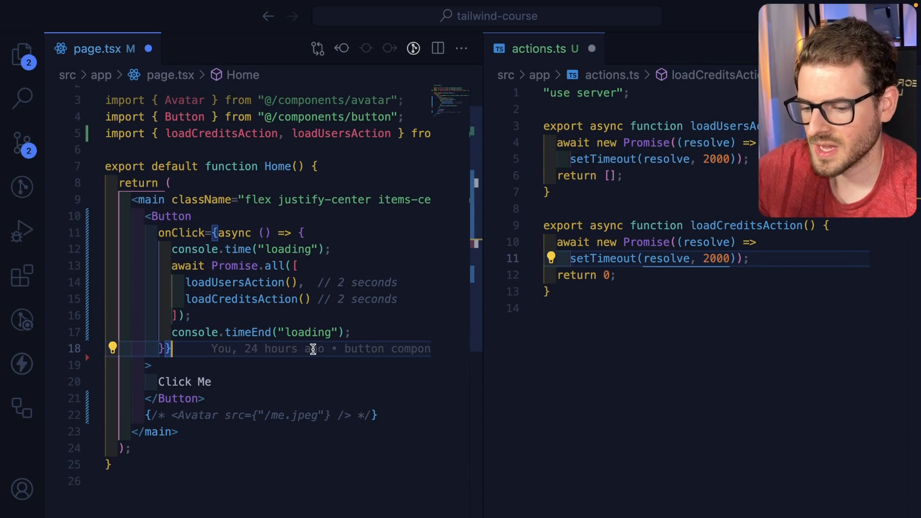
mouse_move(262, 312)
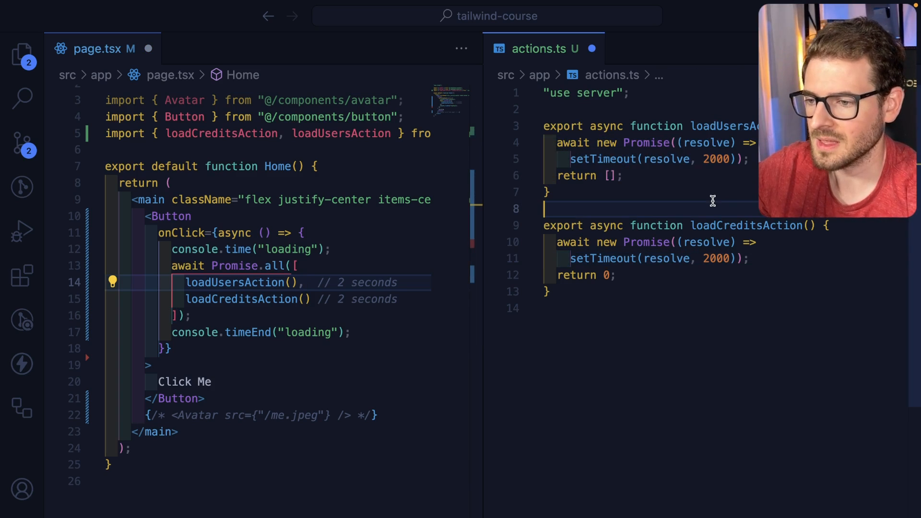
mouse_move(622, 198)
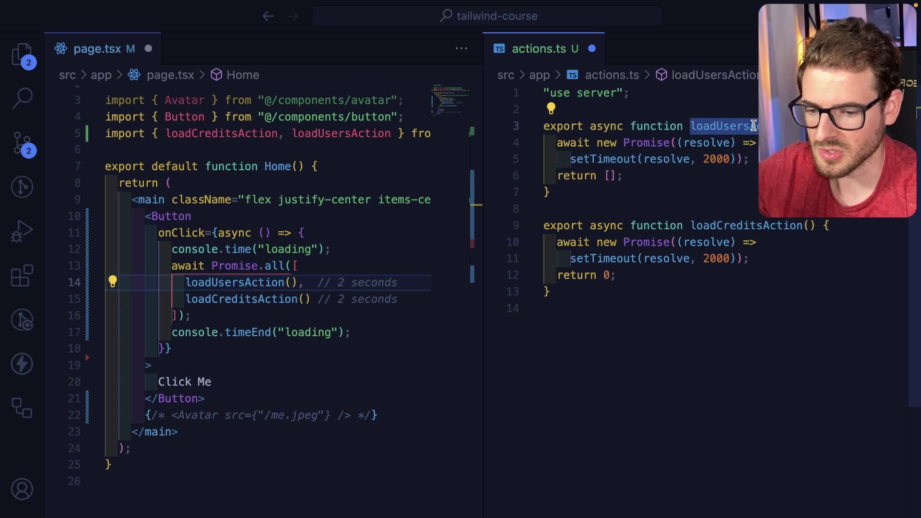
Add console.log of each action's name, then close the split so actions.ts fills the editor.
type("console.log(\"loadCreditsAction\");")
type("console.log(\"loadUsersAction\")")
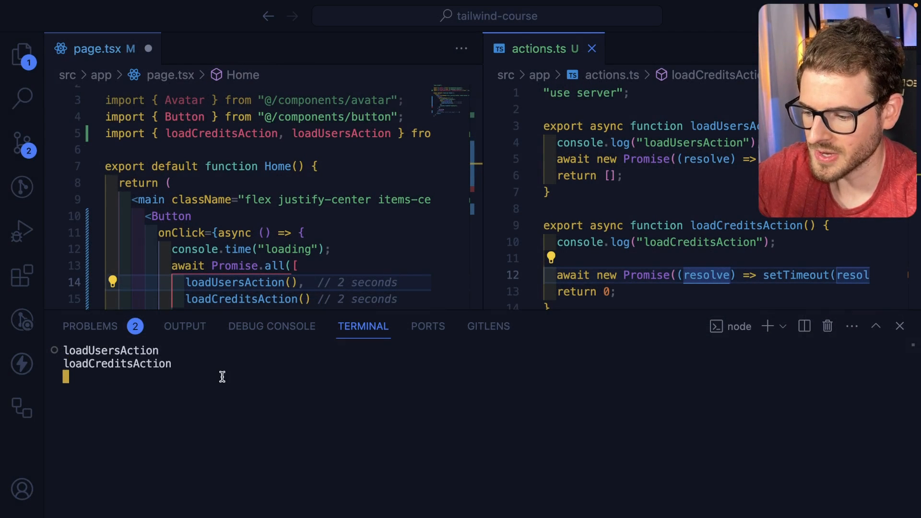
mouse_move(247, 382)
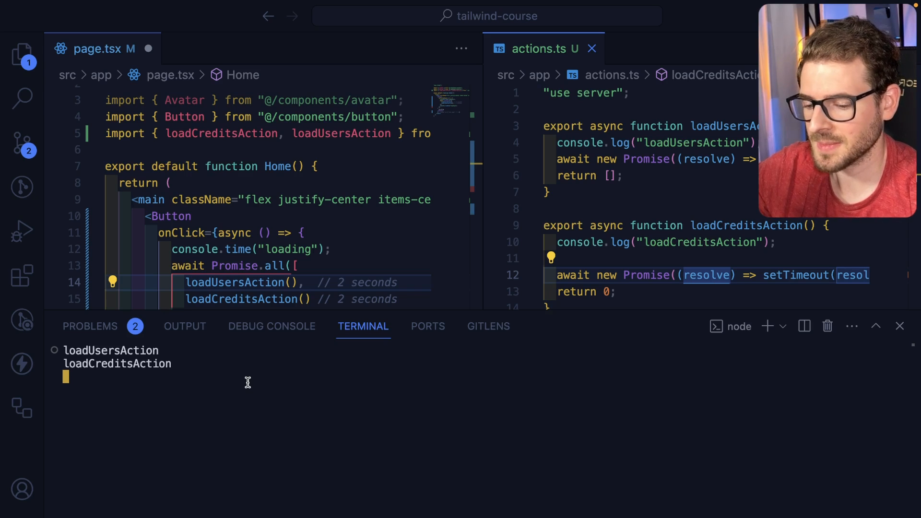
mouse_move(607, 321)
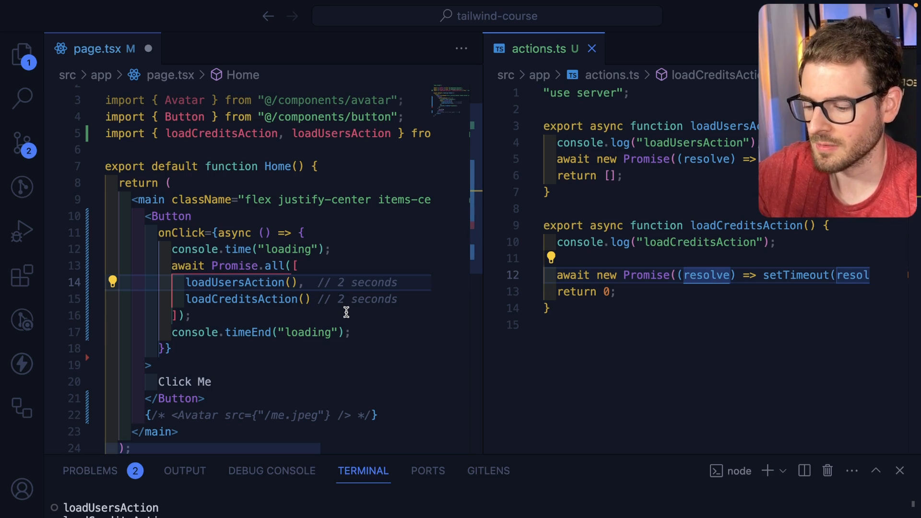
left_click(223, 48)
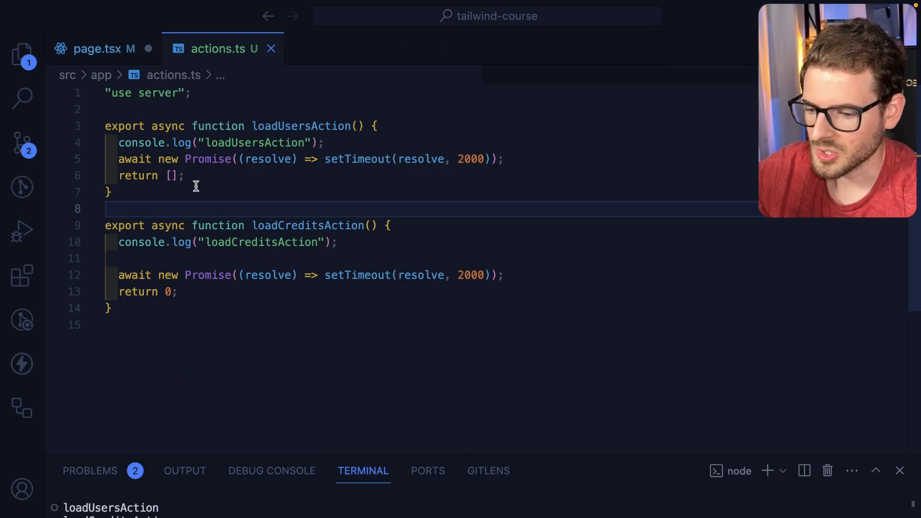
mouse_move(178, 194)
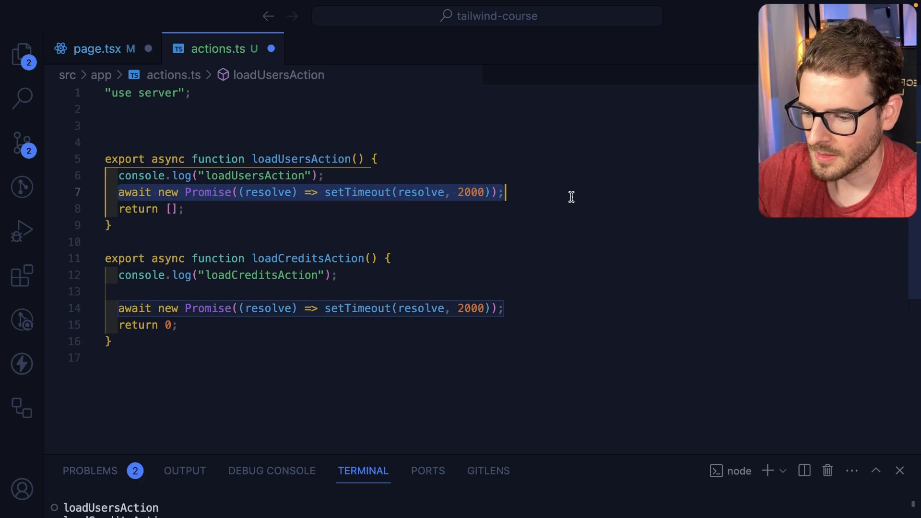
Wrap each action's await and return inside an async doStuff() function.
type("function")
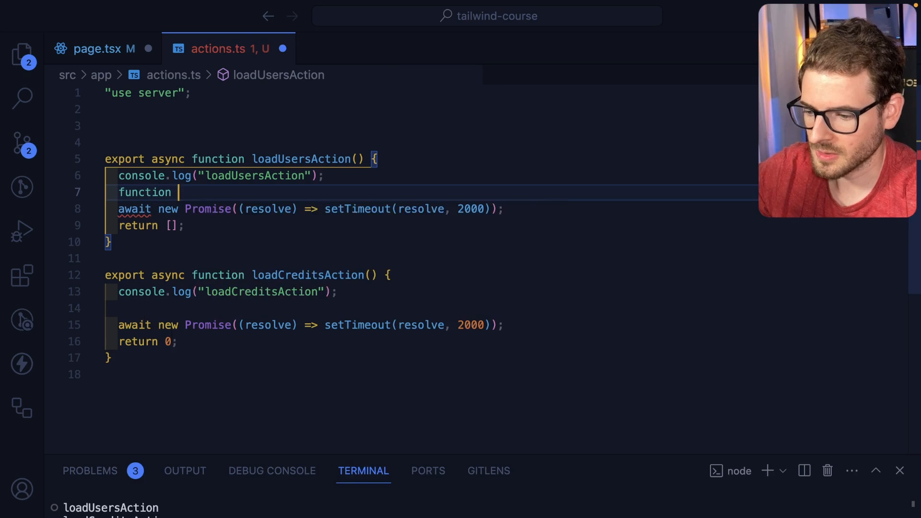
type("doStuff() {")
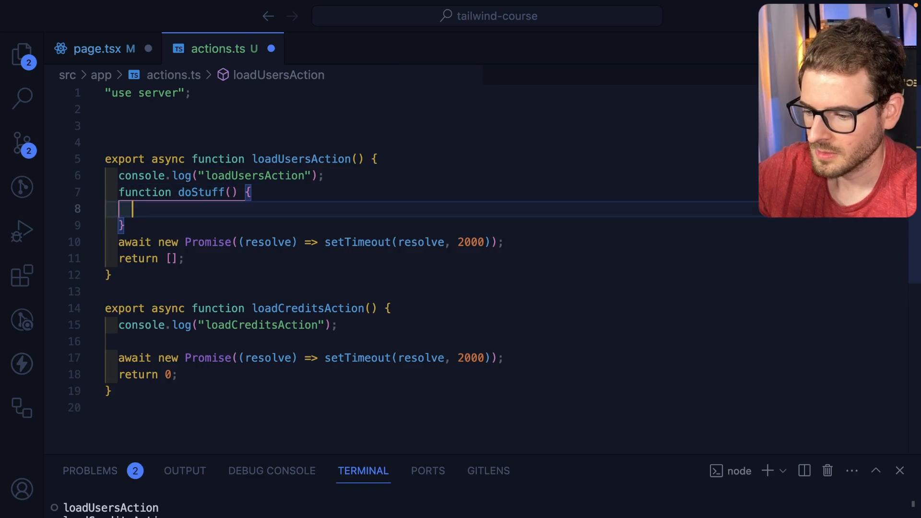
key("Backspace")
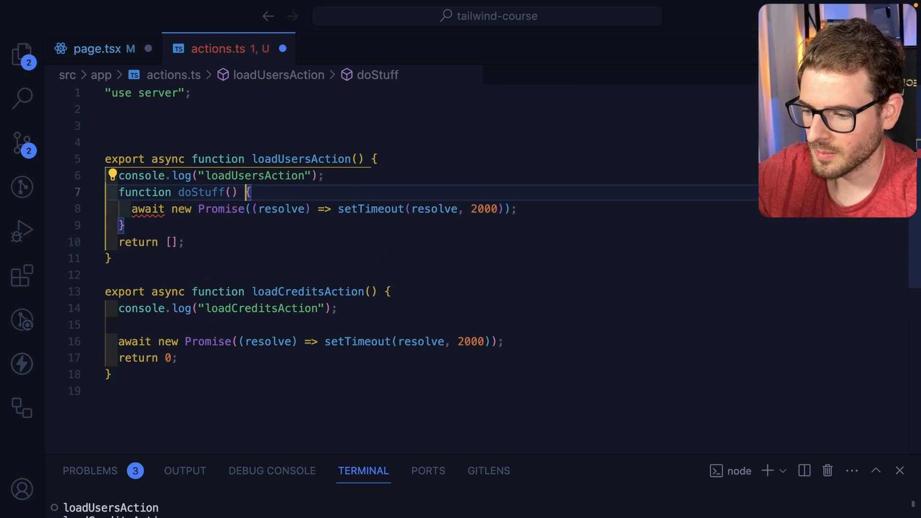
type("async")
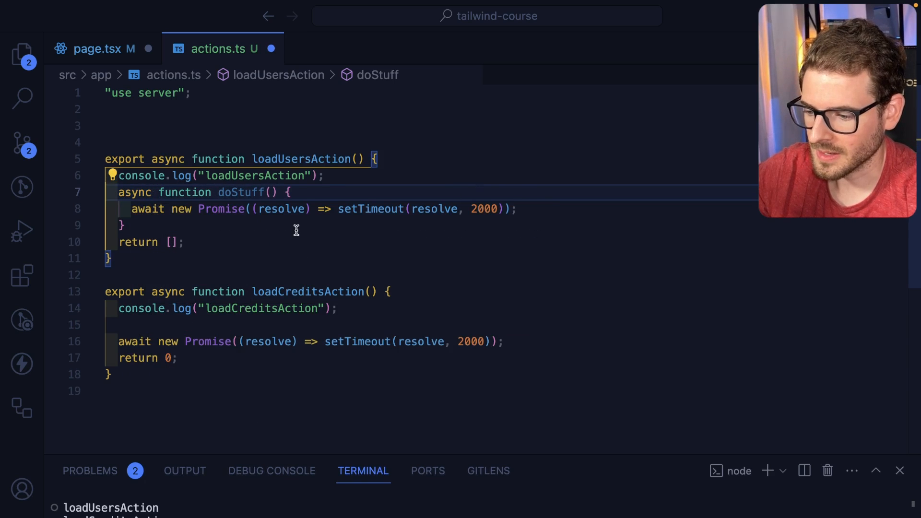
type("{")
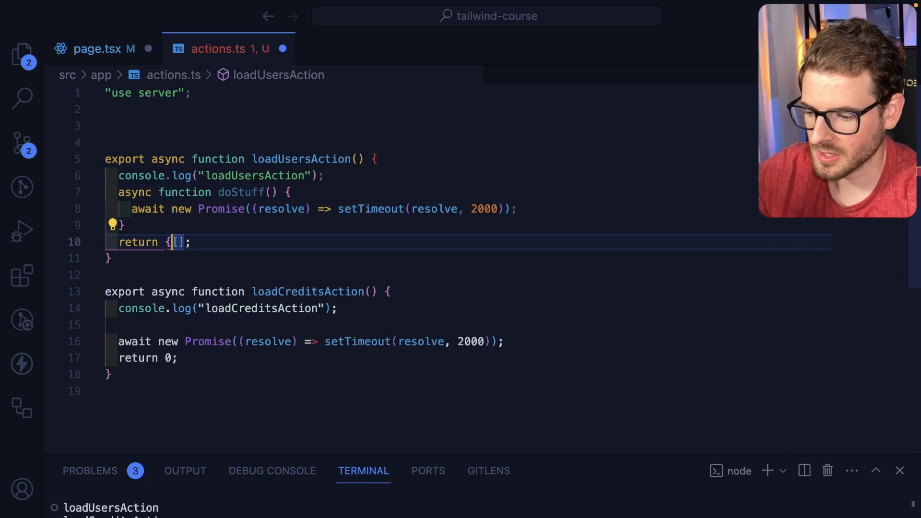
Make each action return { promise: doStuff() } spread across separate lines.
key("Enter")
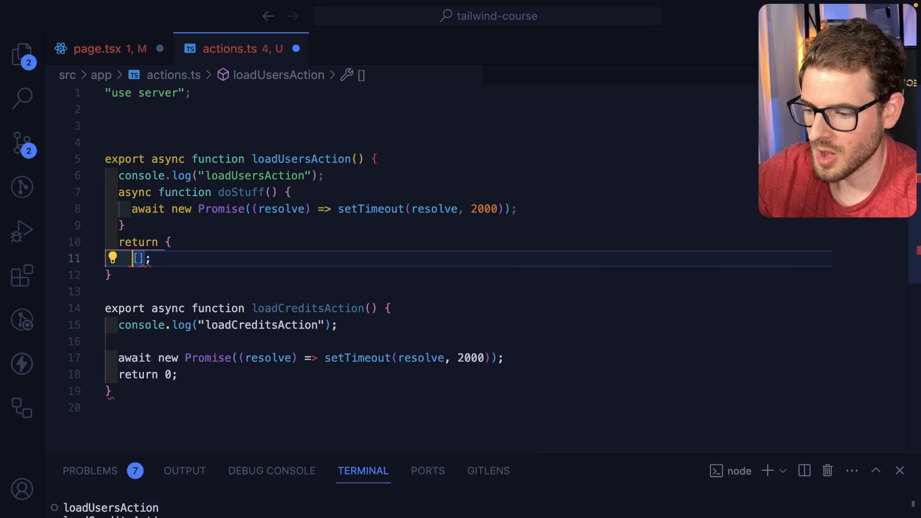
type("promise: doStuff(")
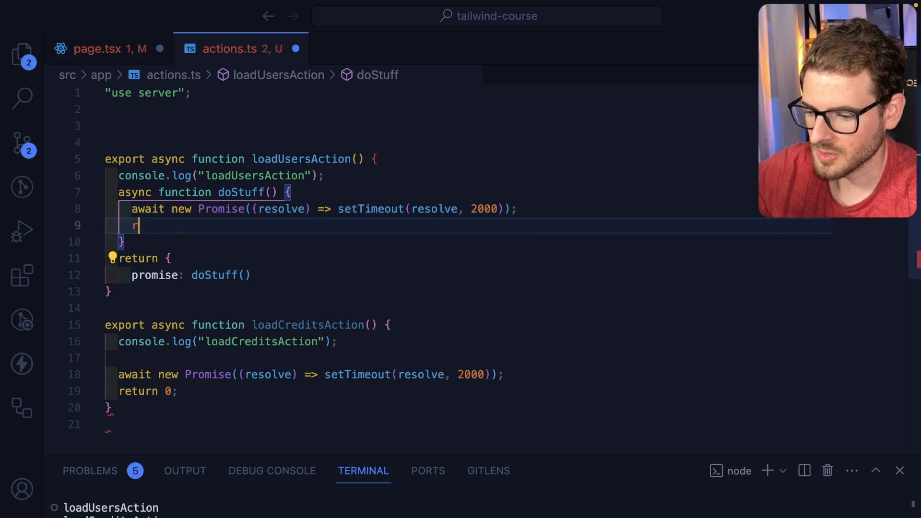
type("eturn [];")
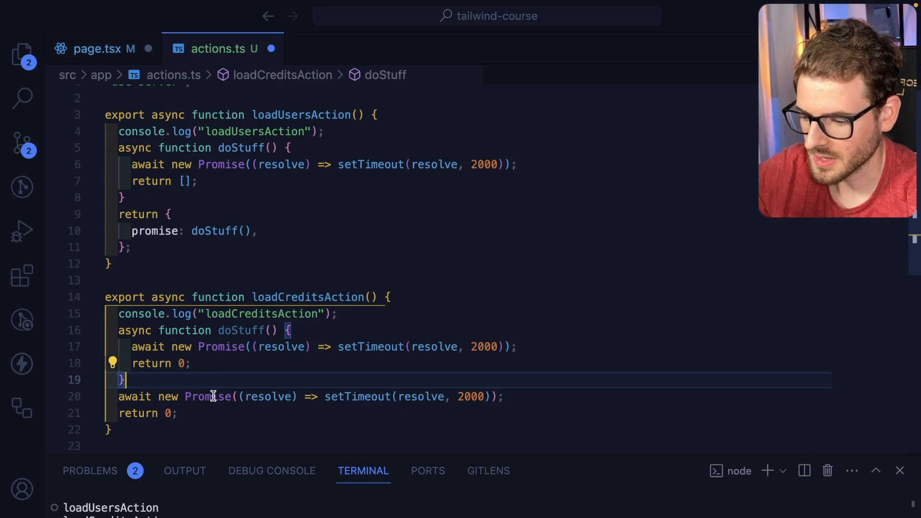
type("promise: doStuff(),")
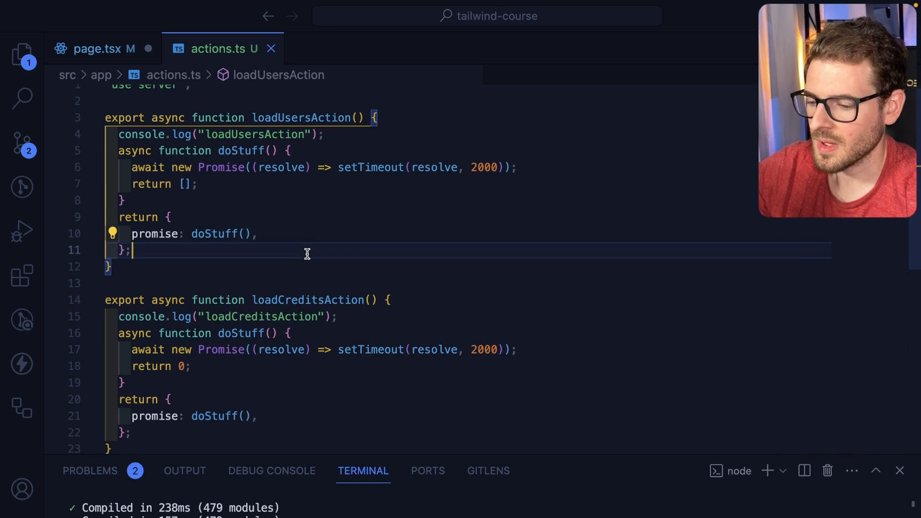
mouse_move(141, 144)
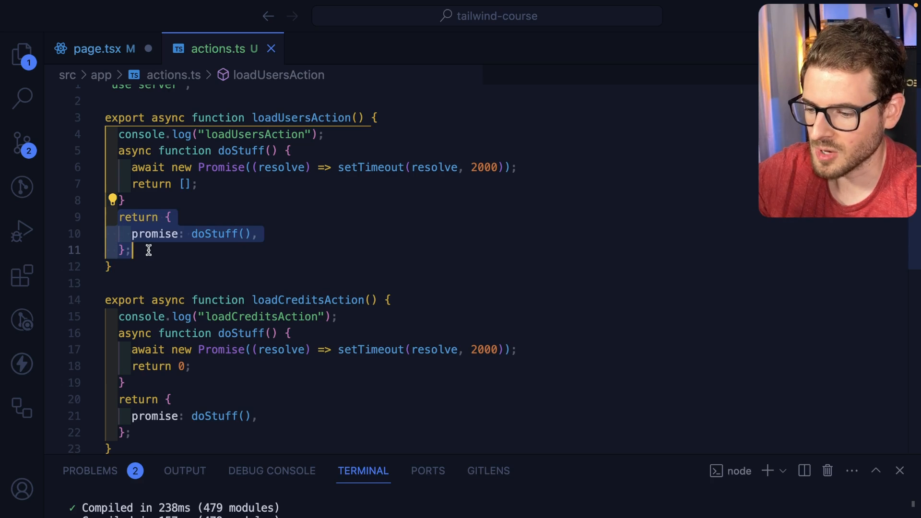
left_click(227, 246)
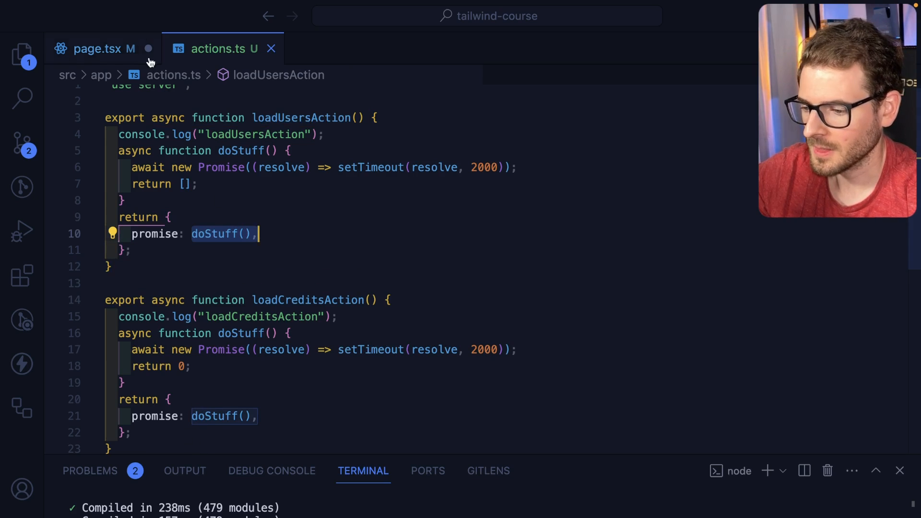
left_click(103, 48)
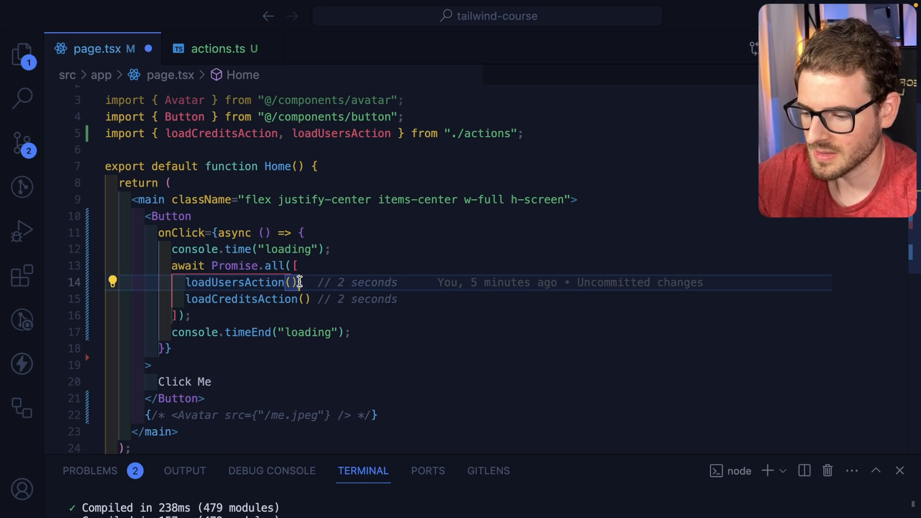
Append .then(r => r.promise) to the action calls inside Promise.all in page.tsx.
type(".then()")
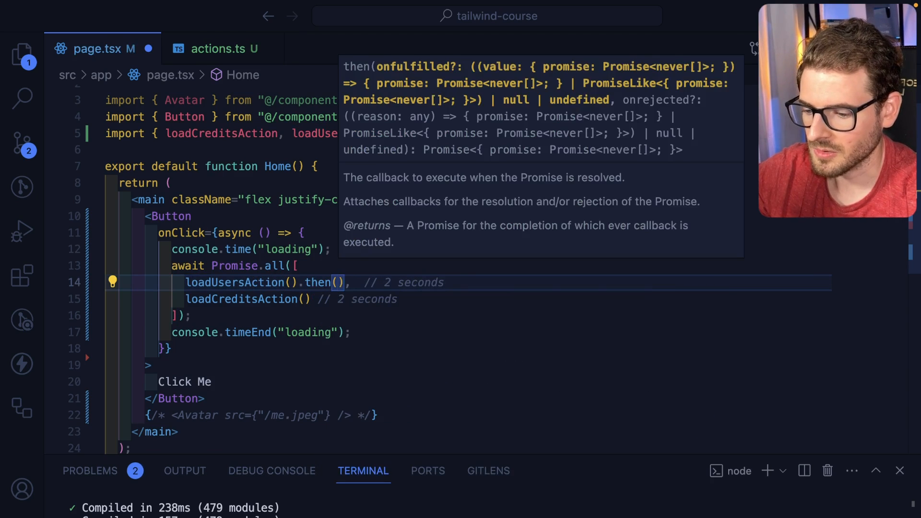
type("r => r.promise")
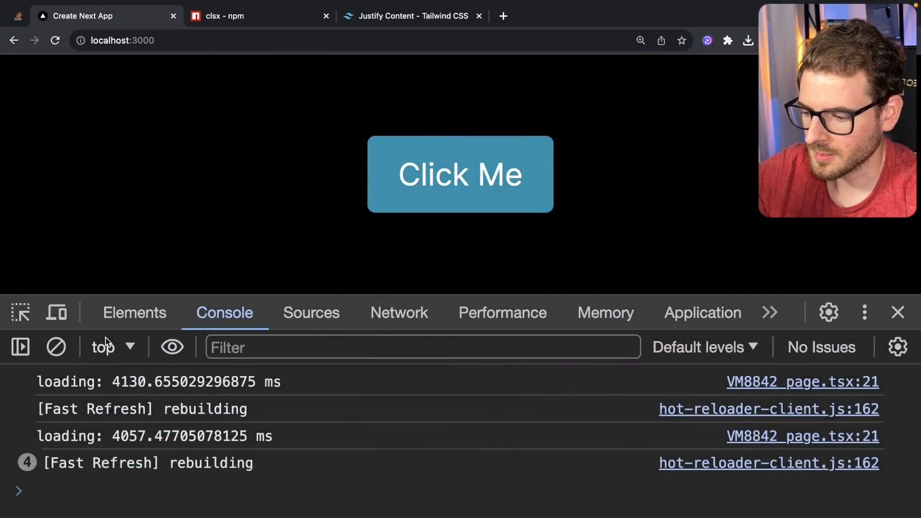
Clear the console and click Click Me, which now logs loading at about 2034 ms.
left_click(56, 346)
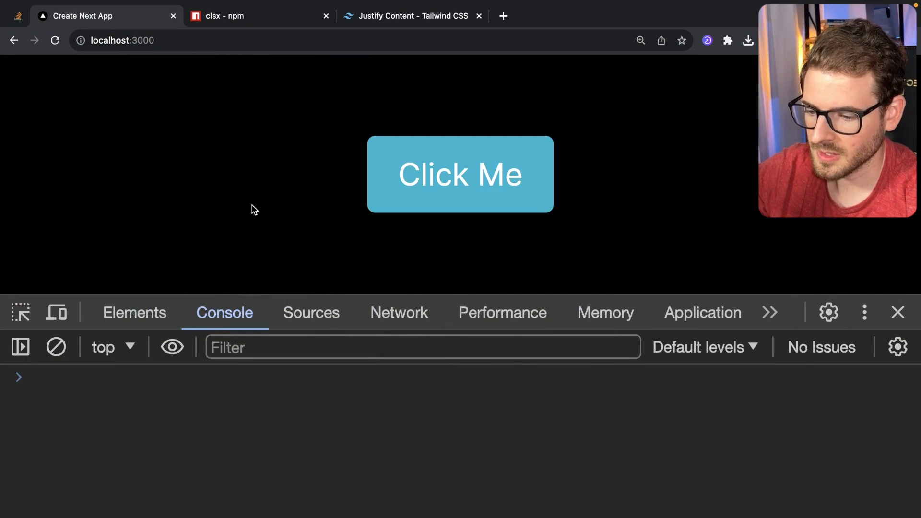
left_click(460, 174)
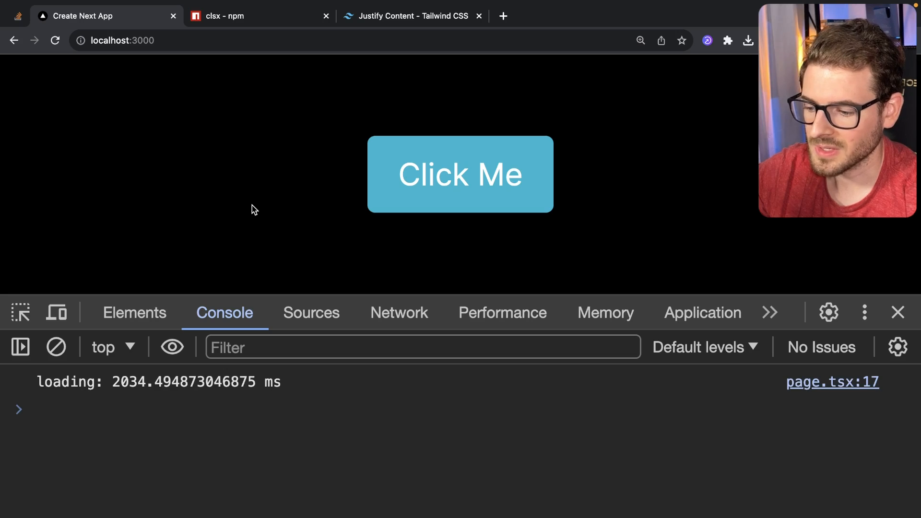
mouse_move(160, 293)
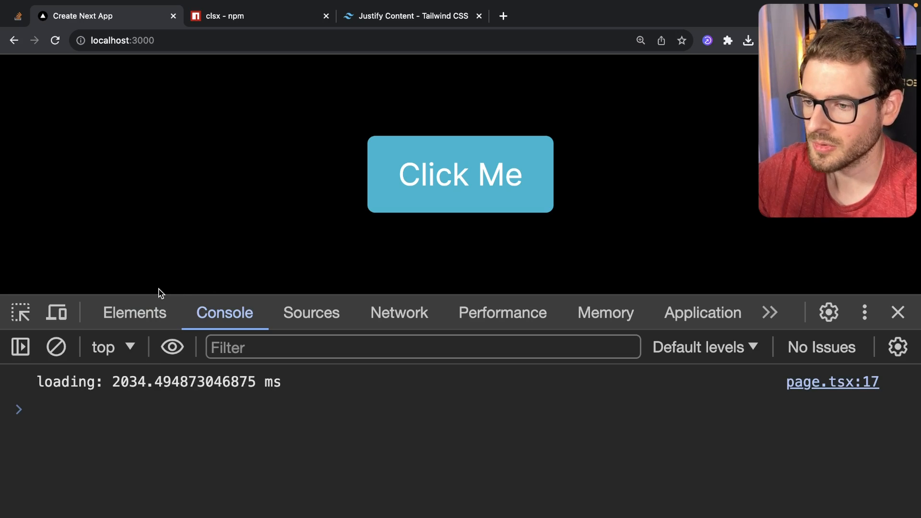
mouse_move(262, 246)
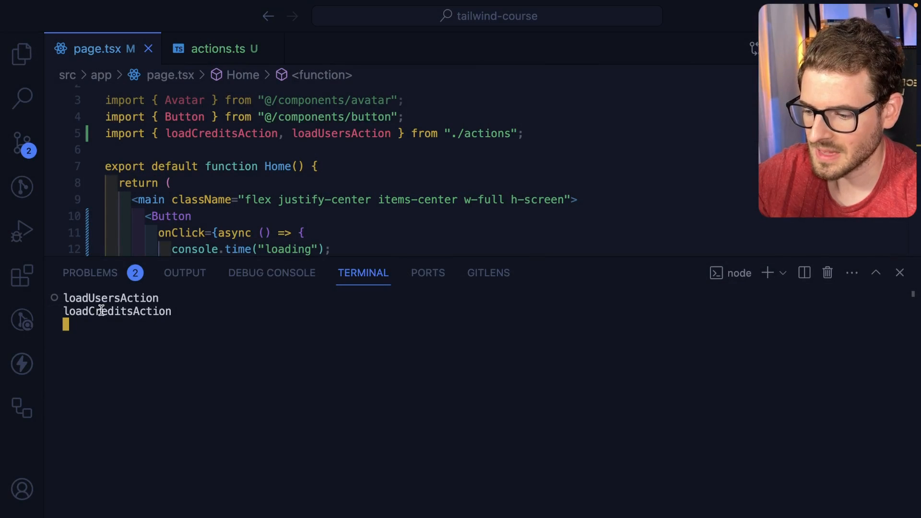
scroll("down", 3)
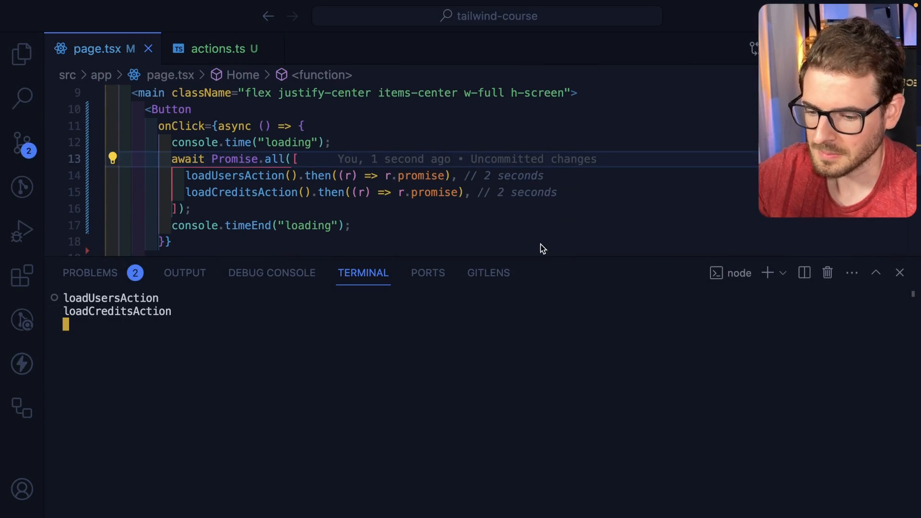
left_click(217, 48)
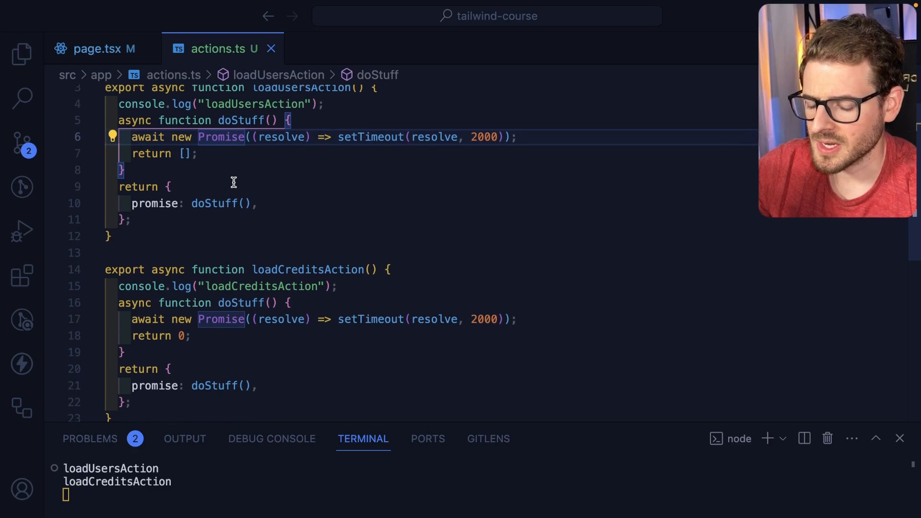
scroll("up", 3)
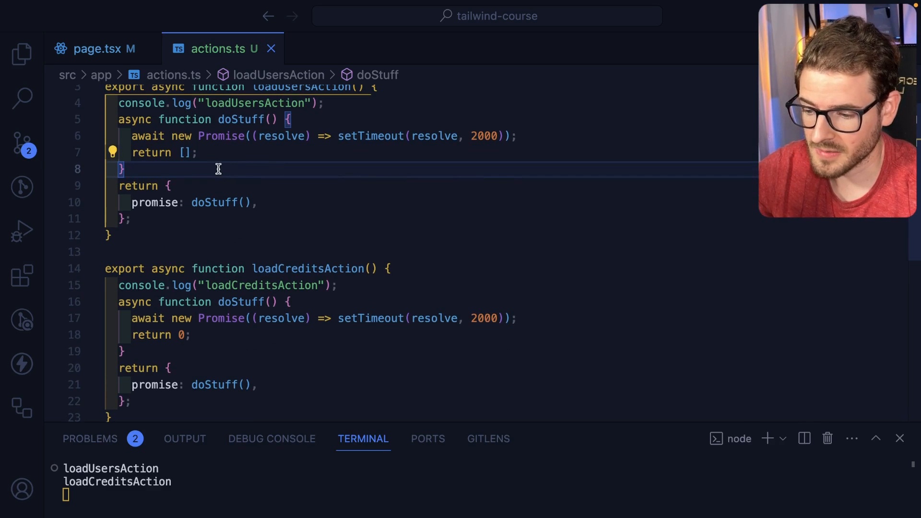
left_click(220, 202)
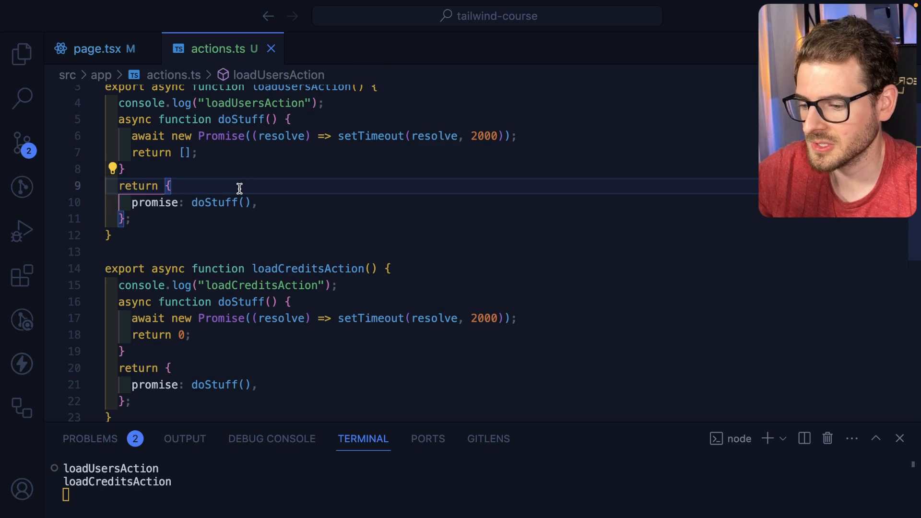
left_click(97, 48)
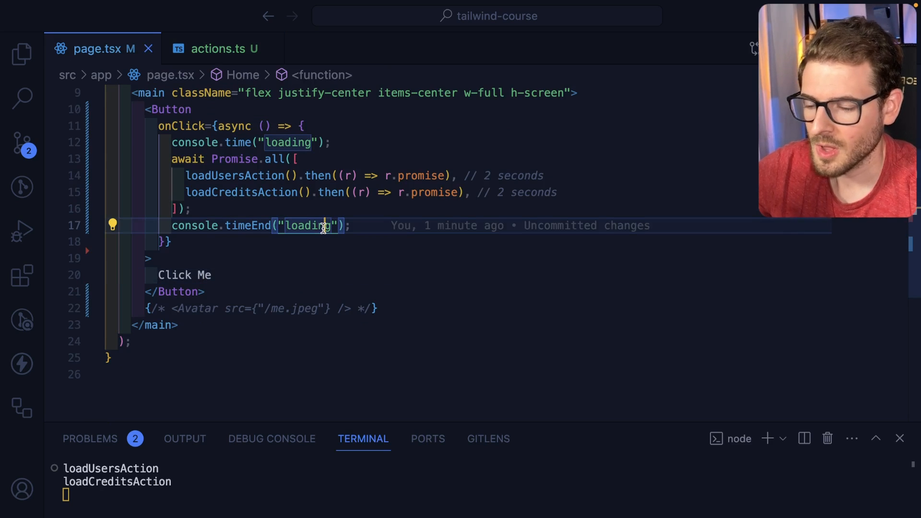
mouse_move(322, 244)
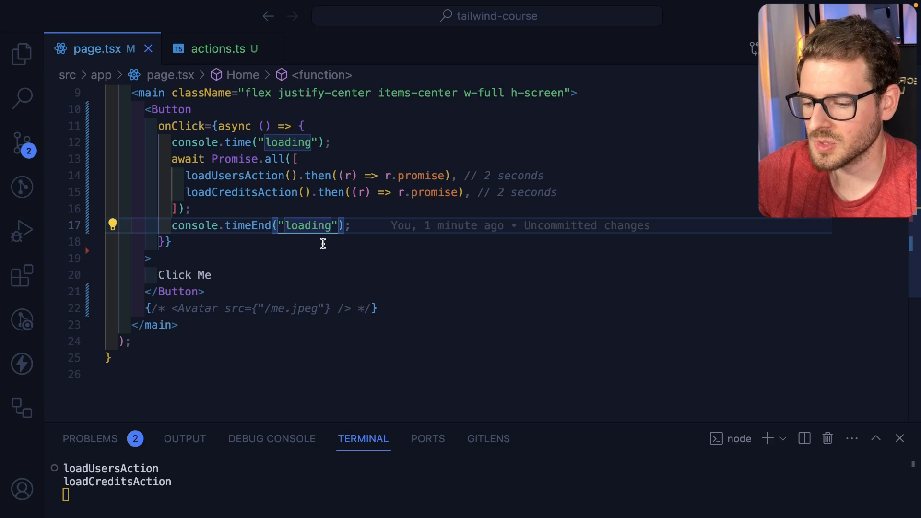